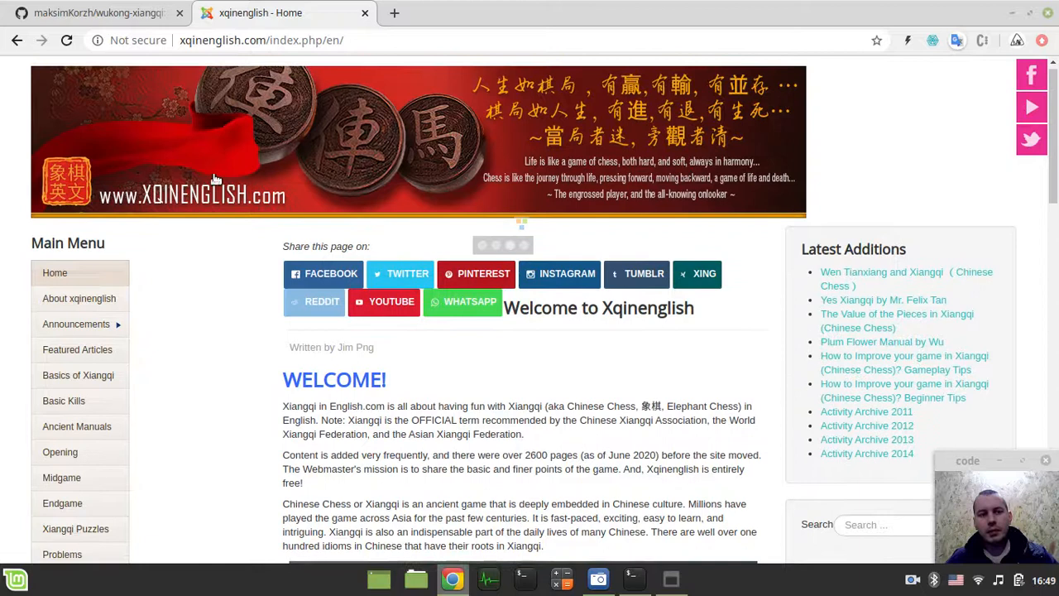
- Show the wukong-xiangqi GitHub README and open the Play online app in a new tab
scroll("down", 3)
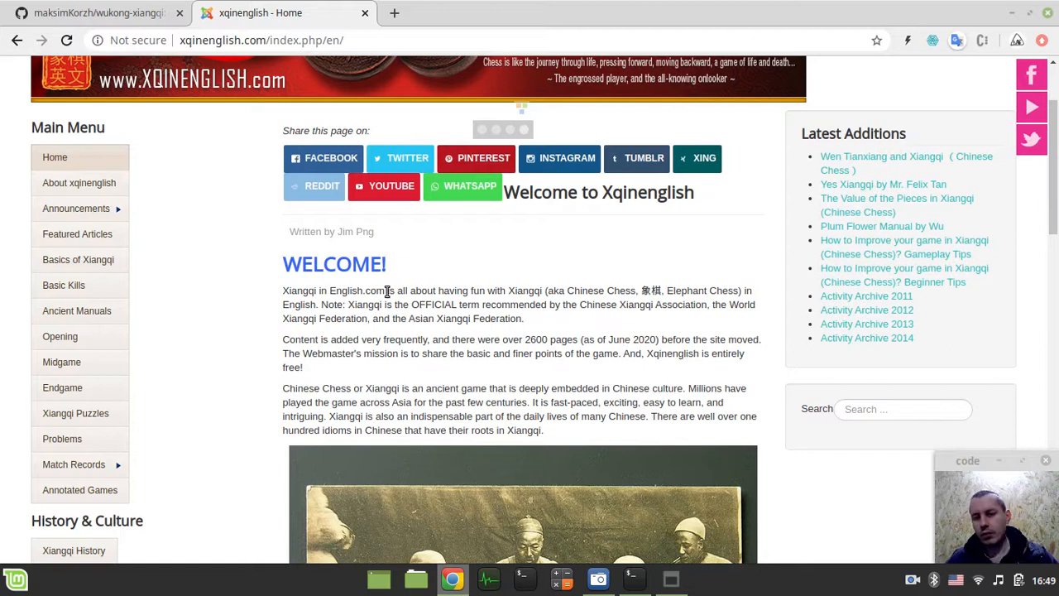
mouse_move(244, 308)
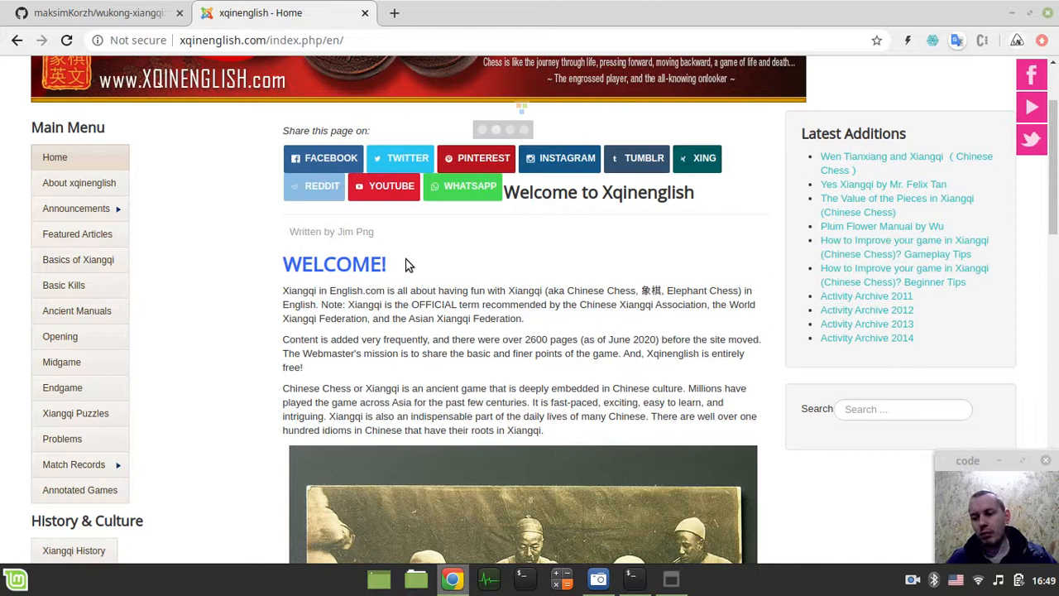
mouse_move(277, 203)
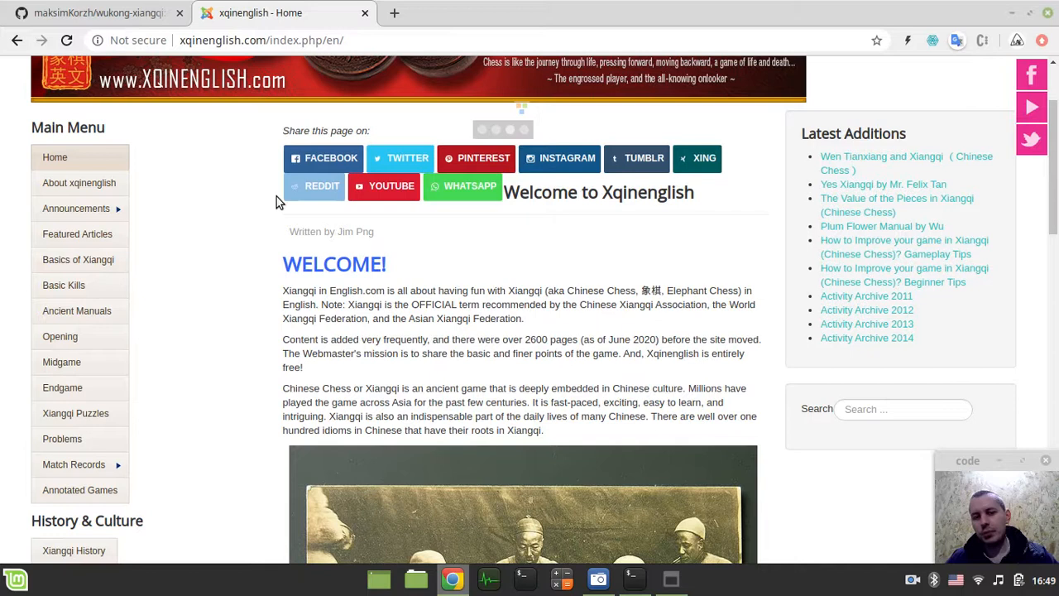
mouse_move(190, 190)
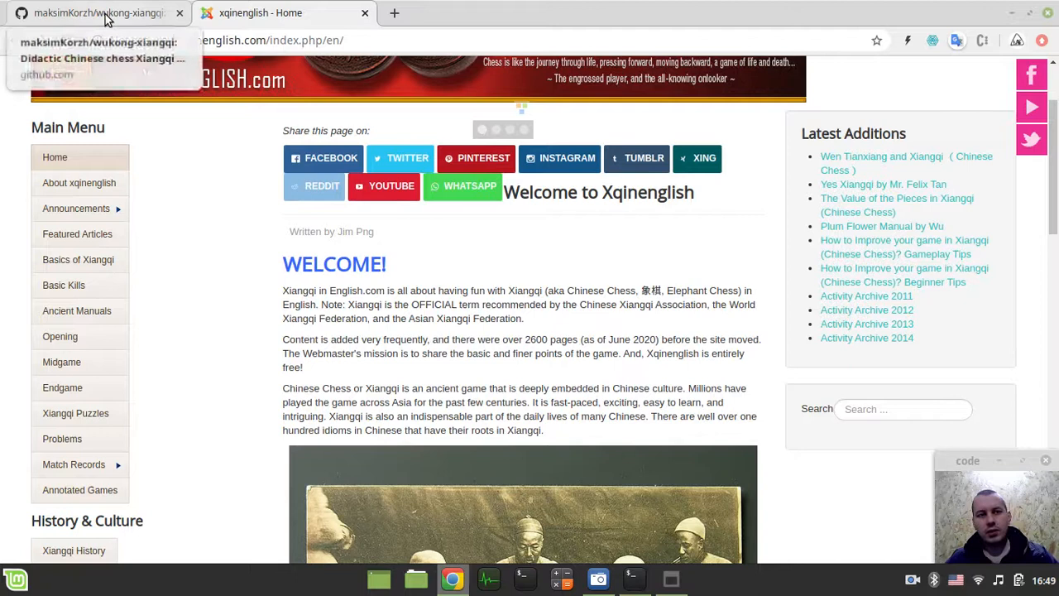
left_click(99, 13)
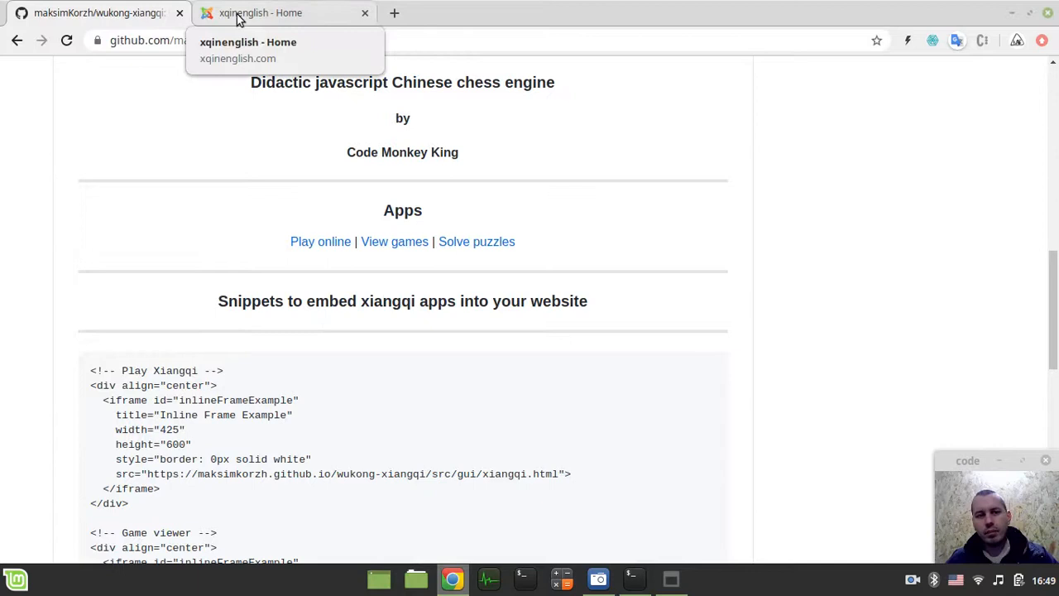
left_click(99, 13)
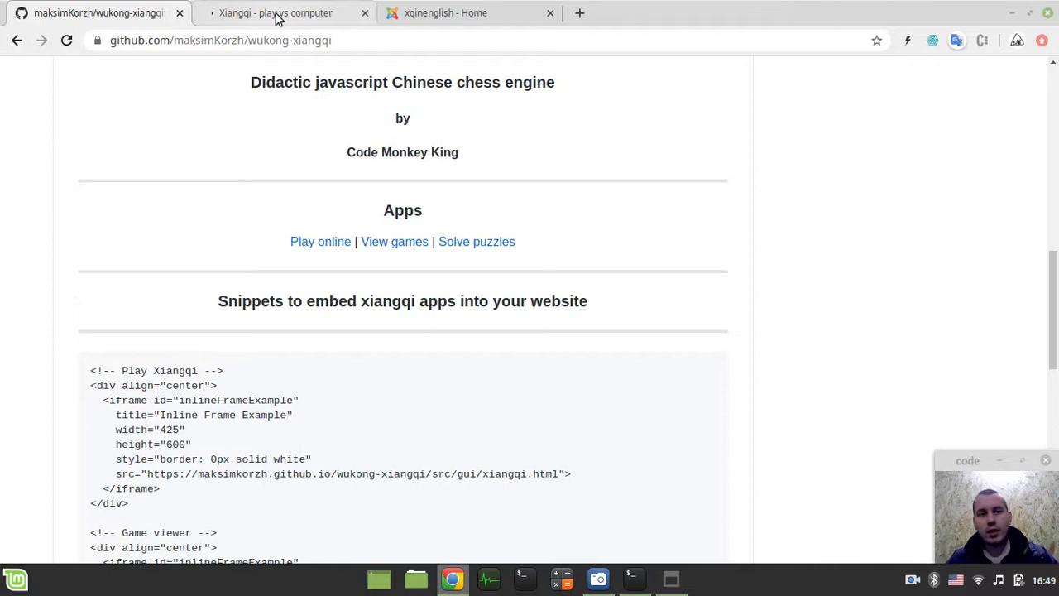
- Preview the play, View games and Solve puzzles apps, browse the puzzle list, then return to GitHub
left_click(275, 12)
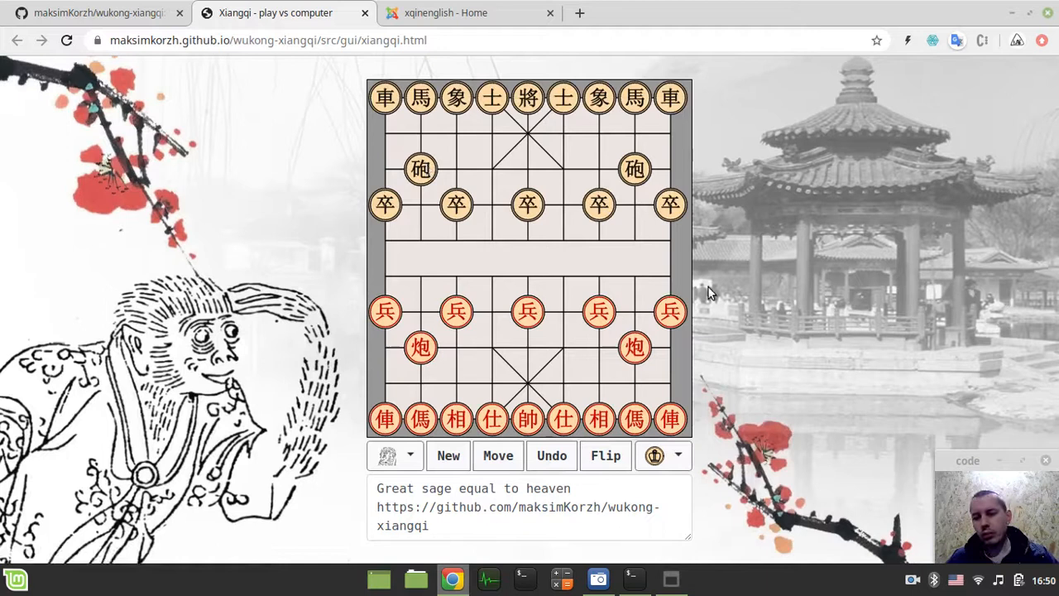
left_click(409, 455)
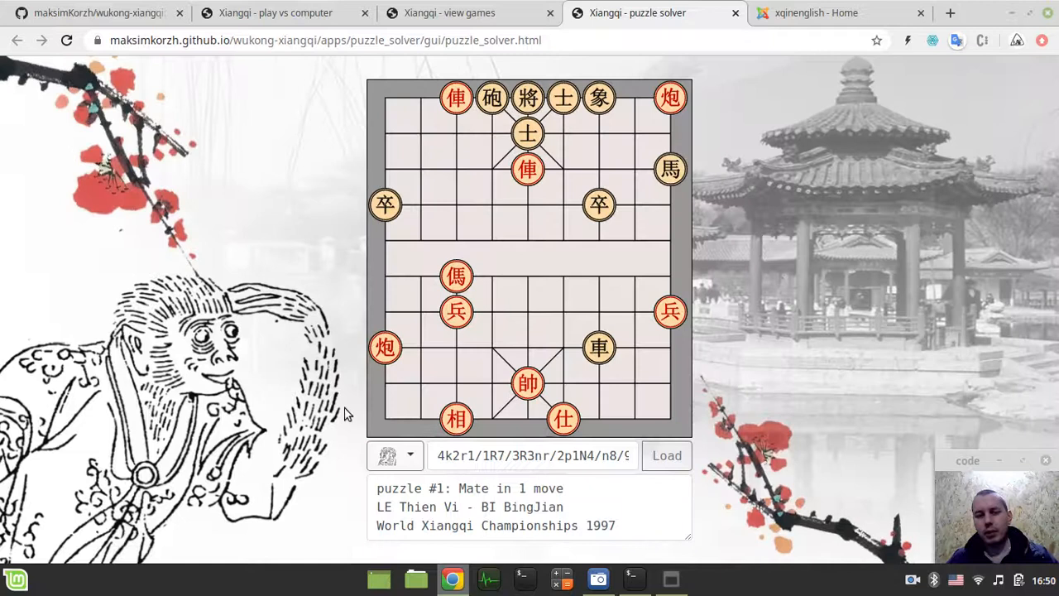
left_click(410, 455)
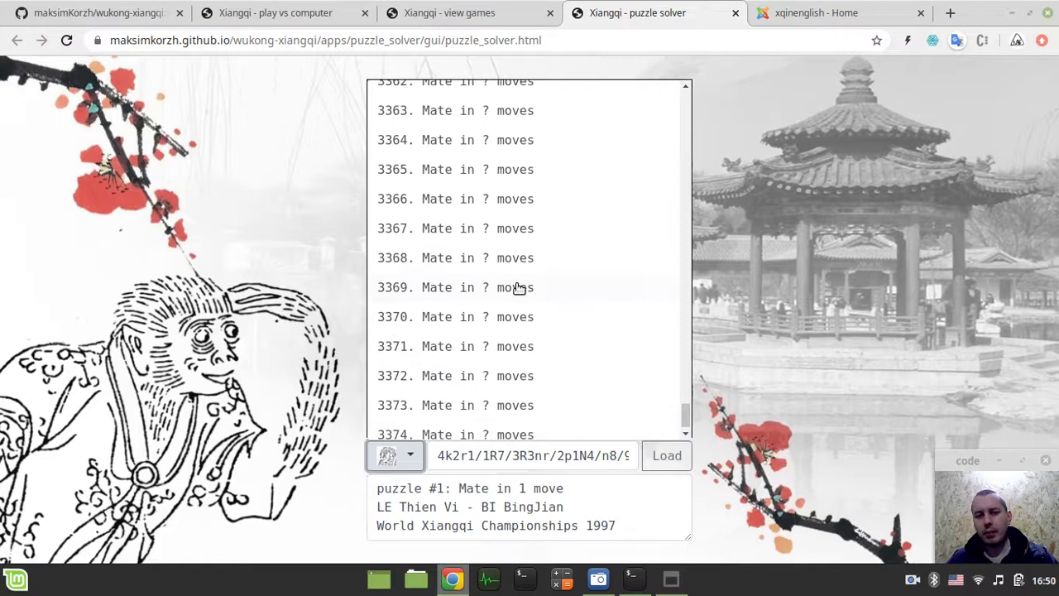
scroll("down", 3)
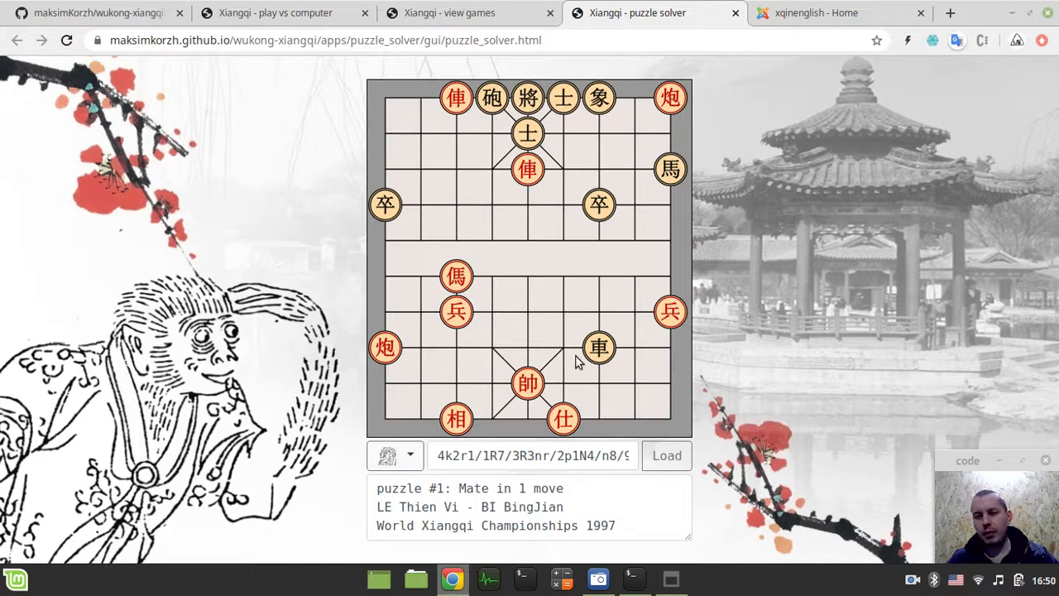
left_click(100, 12)
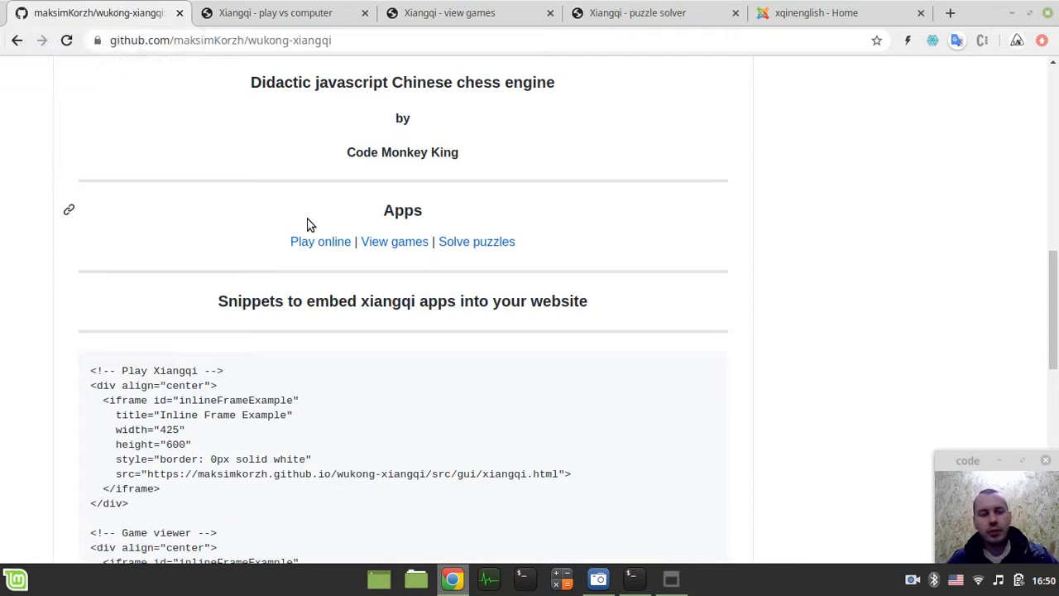
- Scroll through GitHub's iframe embed snippets, then go to the xqinenglish home page
scroll("down", 3)
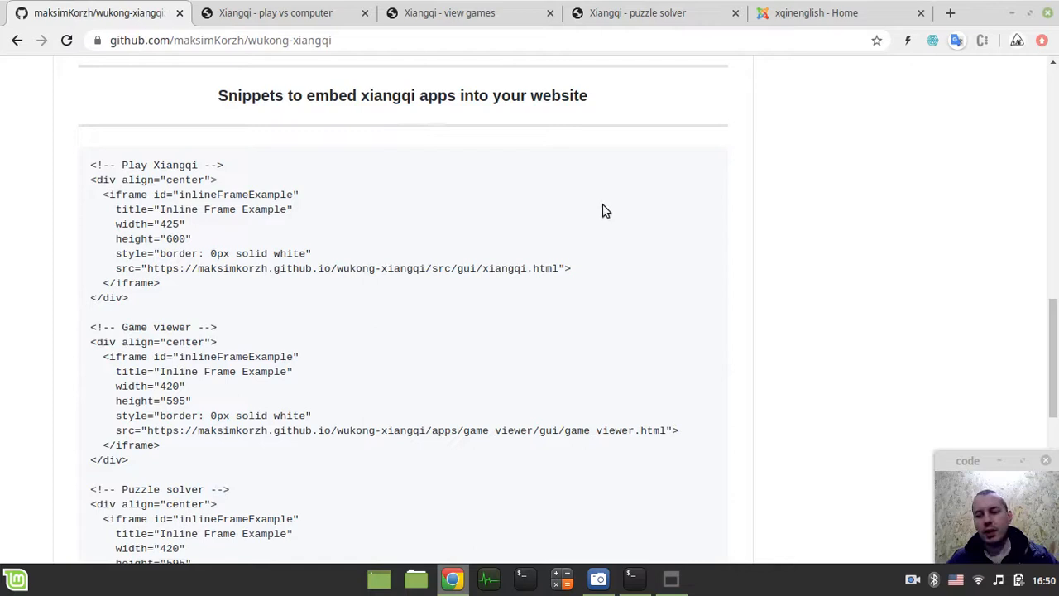
left_click(836, 13)
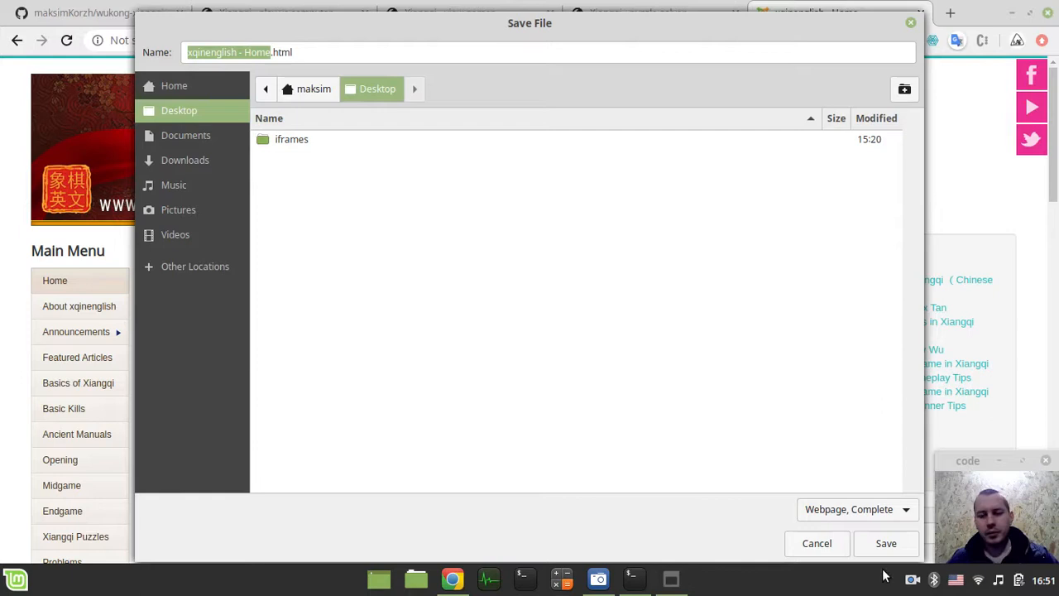
- Save the home page to the Desktop and open xqinenglish - Home.html in Xed
left_click(885, 543)
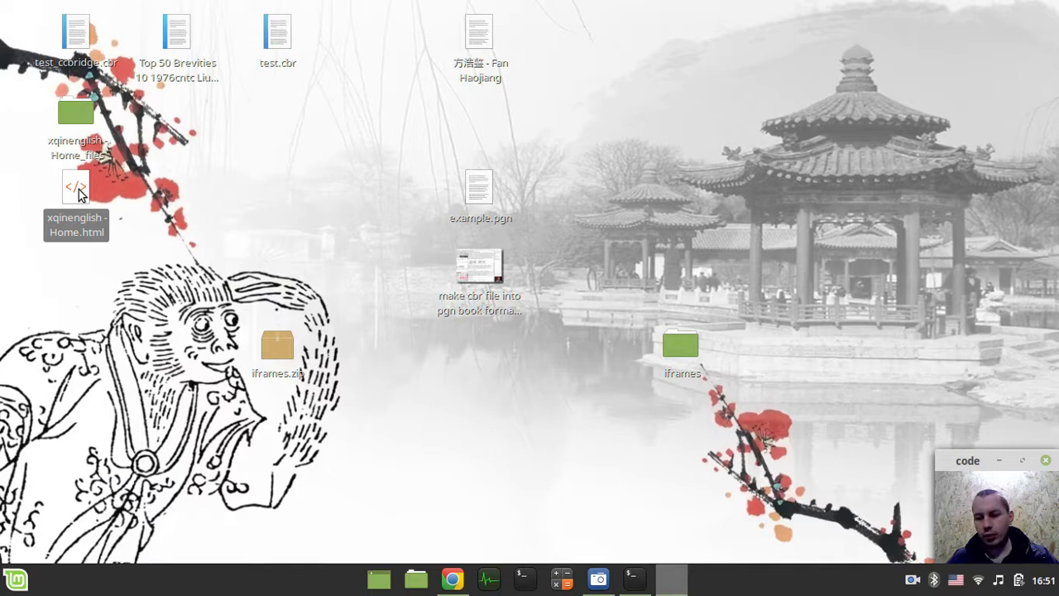
double_click(76, 186)
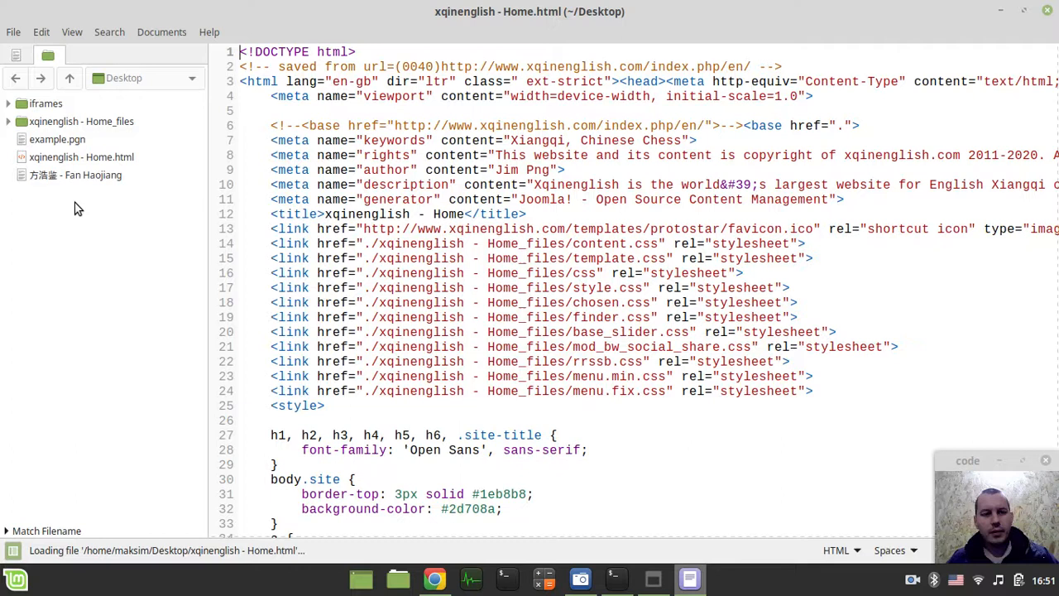
scroll("down", 3)
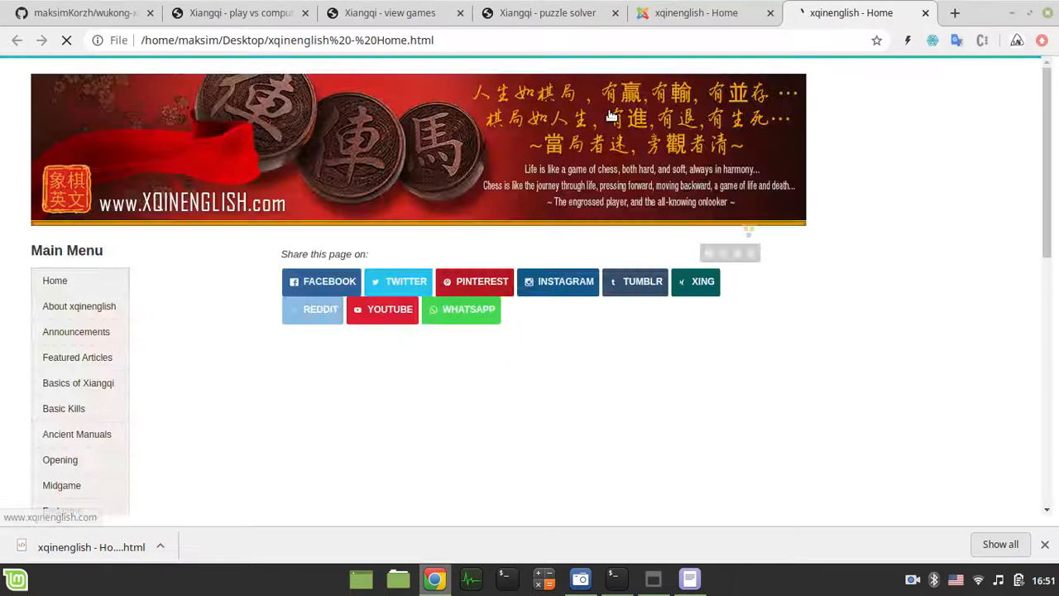
scroll("down", 3)
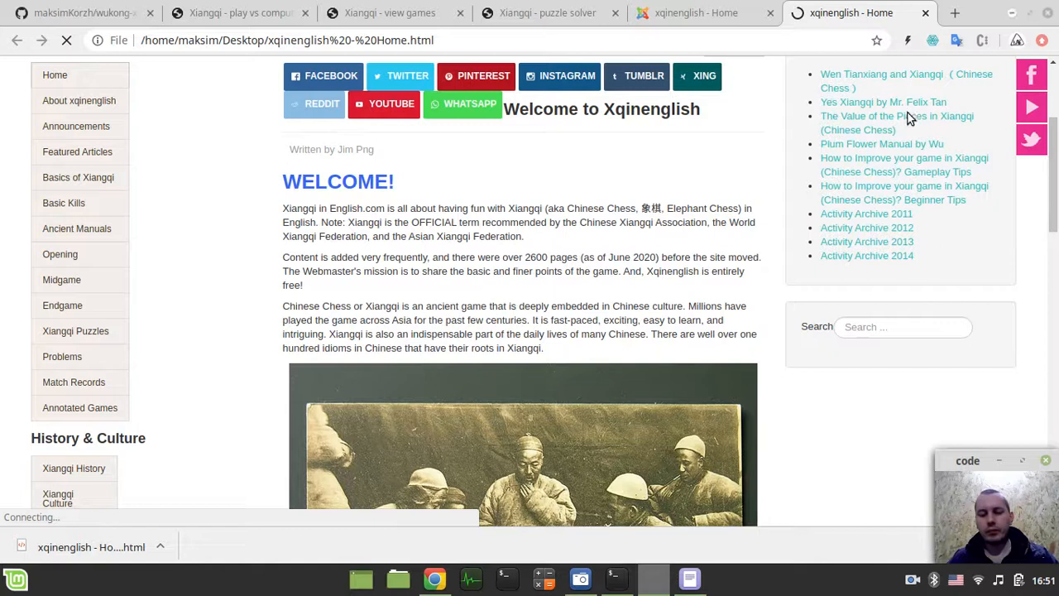
left_click(689, 578)
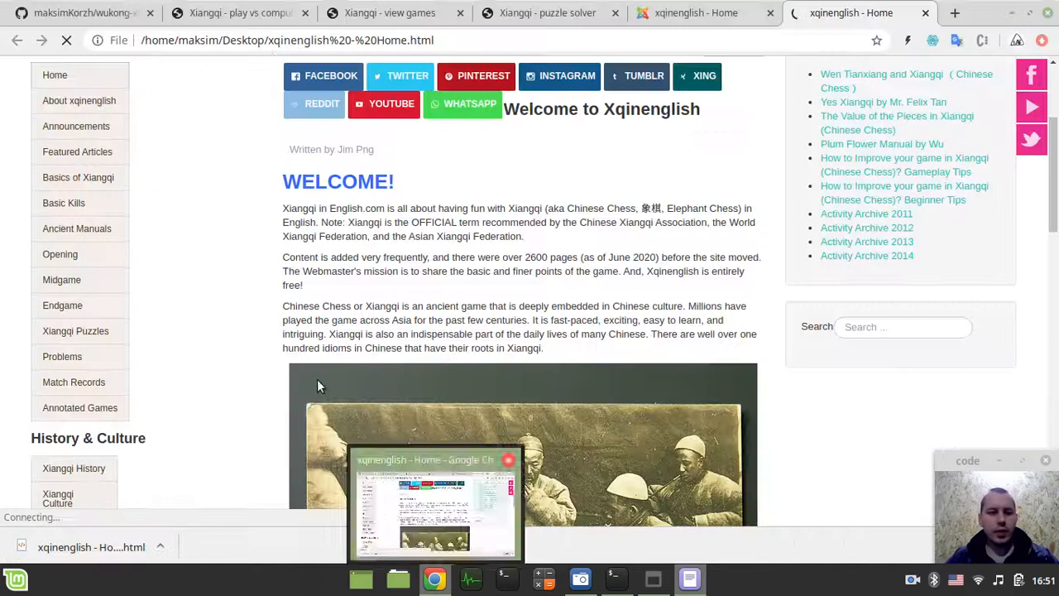
- Copy the Play Xiangqi snippet and add blank lines below the Welcome h2 in Xed
left_click(79, 12)
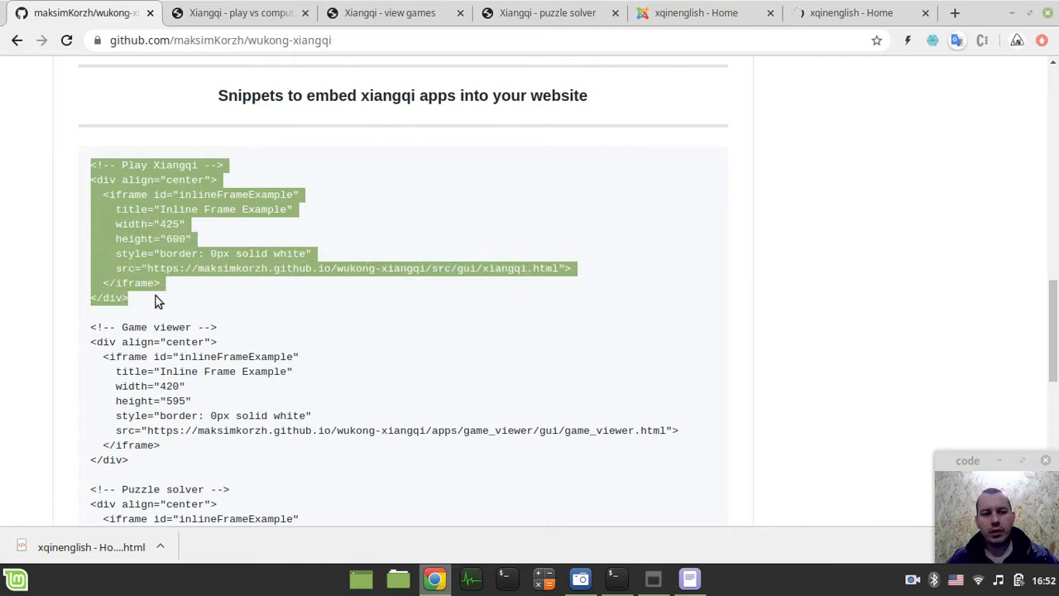
left_click(689, 578)
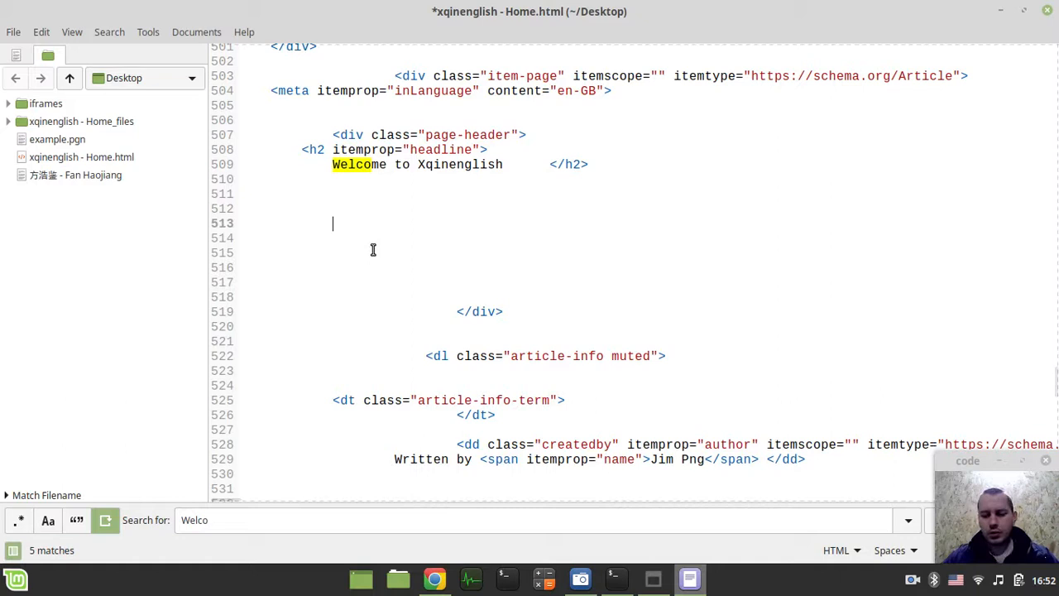
left_click(434, 578)
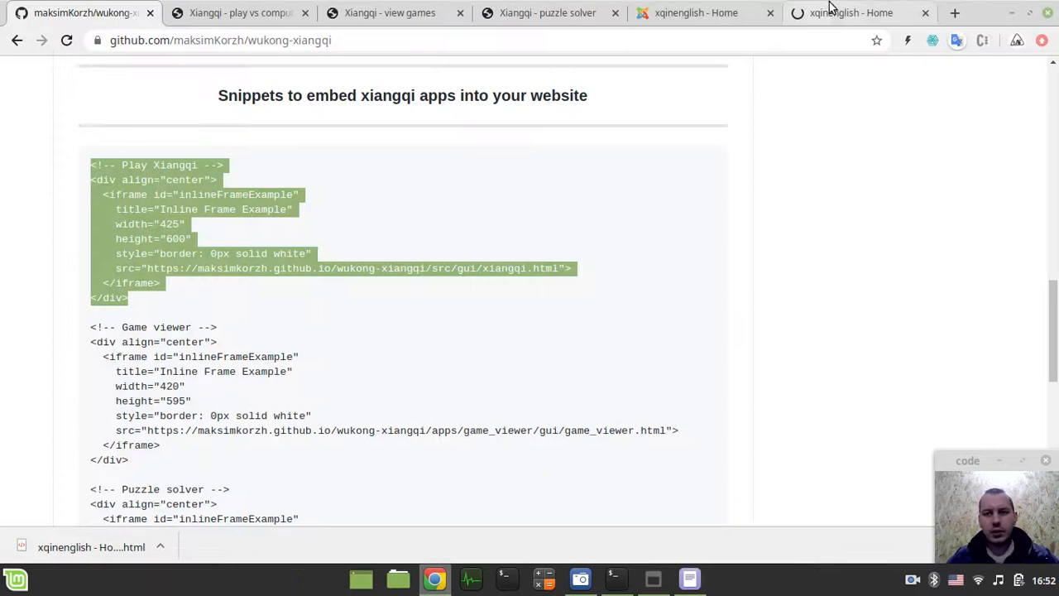
- Reload the local xqinenglish - Home page to show the embedded Play Xiangqi board
left_click(851, 12)
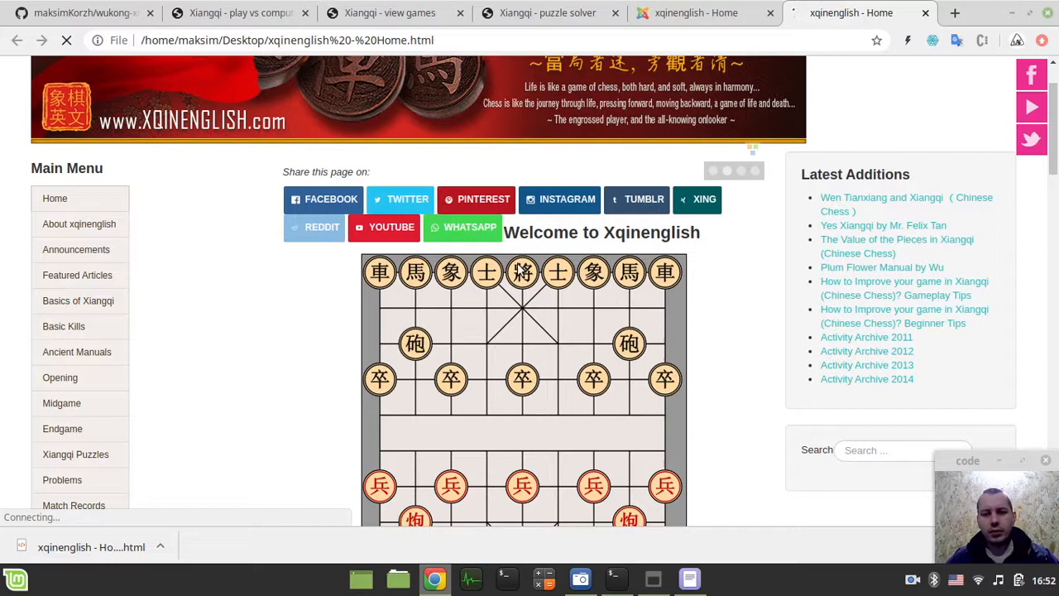
scroll("down", 3)
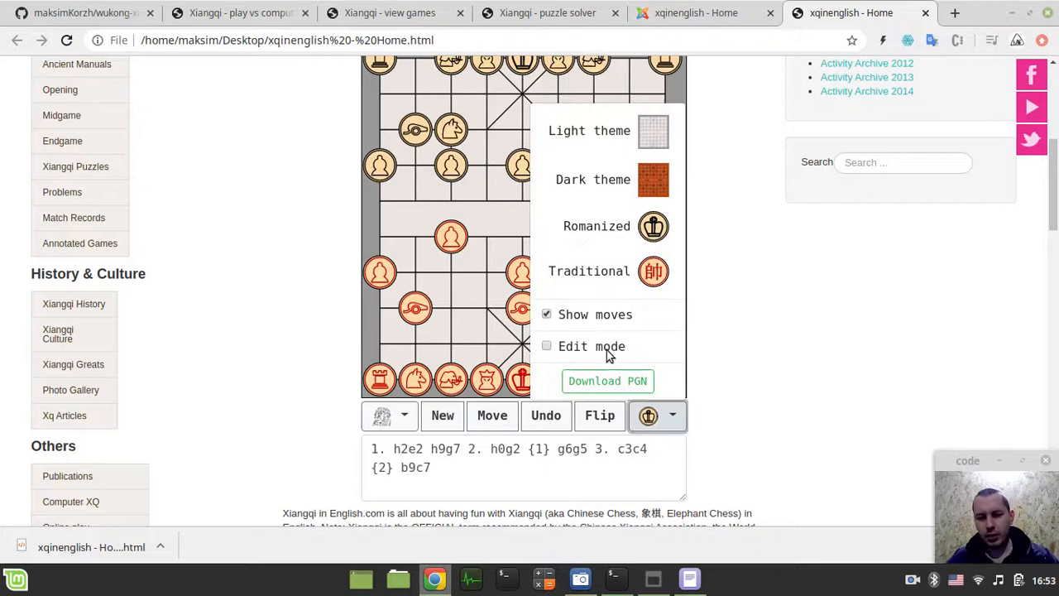
- Switch the embedded board to the Dark theme and bring up the play-vs-computer app
left_click(653, 179)
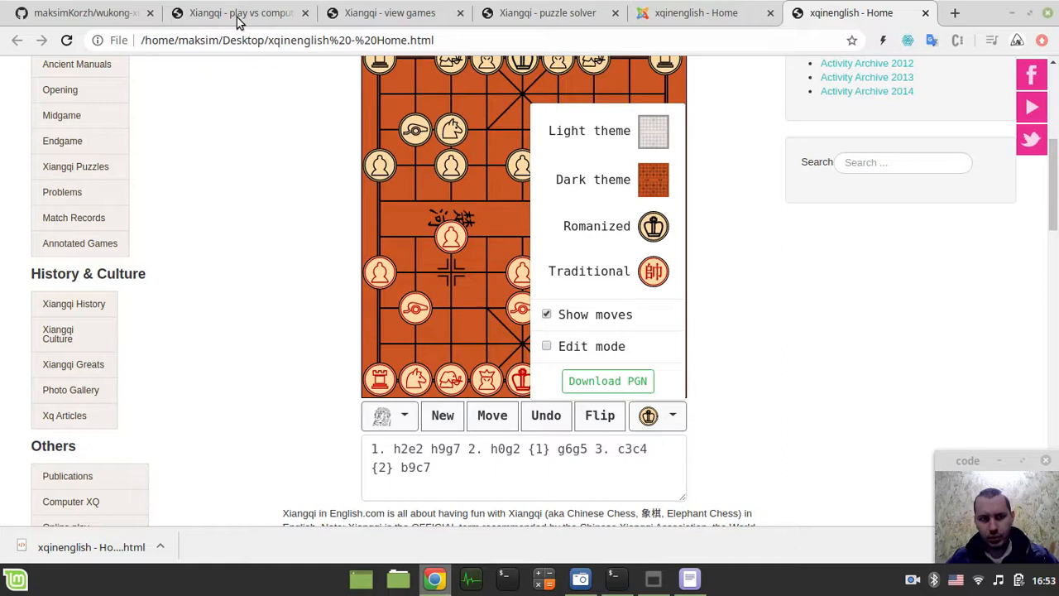
left_click(240, 12)
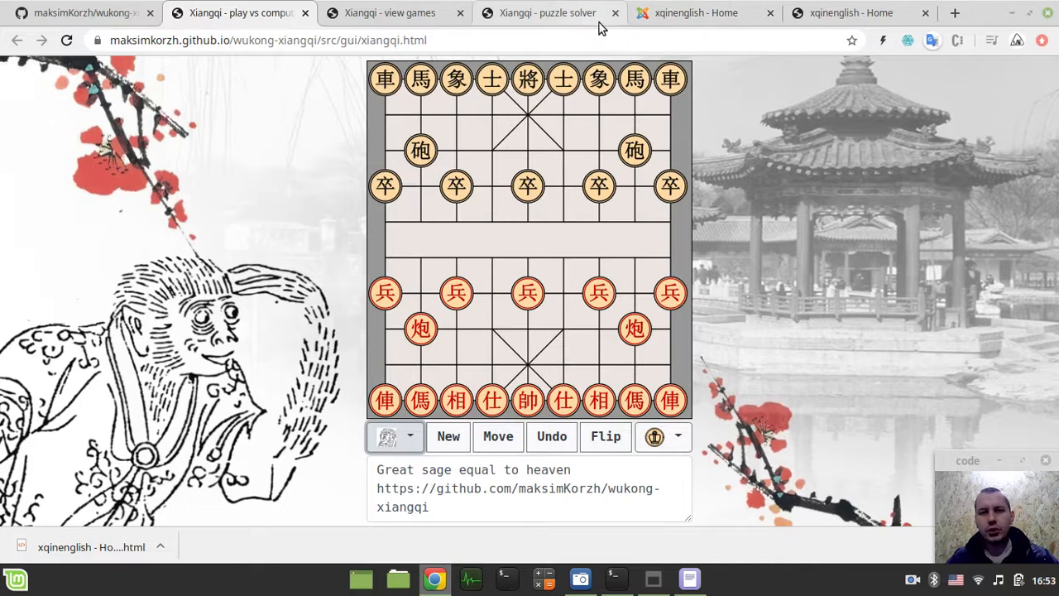
- Switch to the 'Xiangqi - puzzle solver' app page
left_click(851, 13)
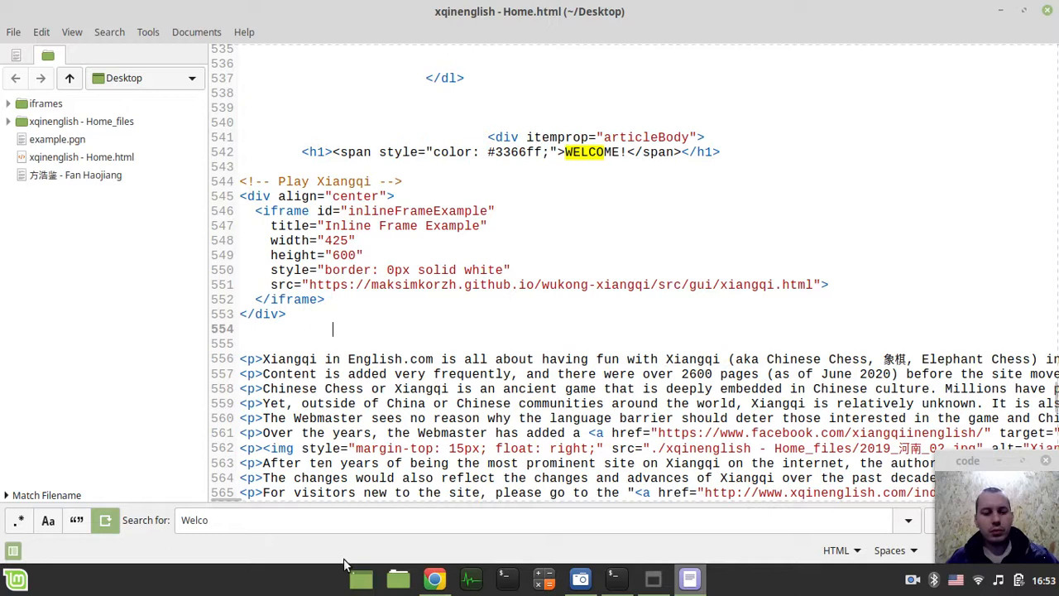
- Paste the Game viewer snippet over the Play Xiangqi iframe below WELCOME
right_click(182, 414)
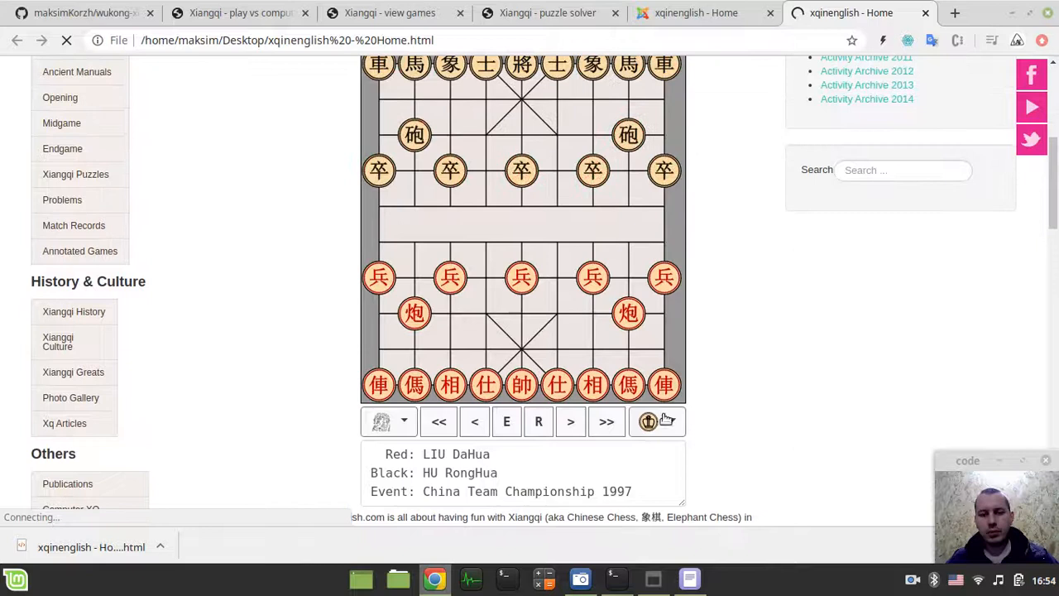
- Step the embedded 1997 China Team Championship game forward several moves
left_click(570, 421)
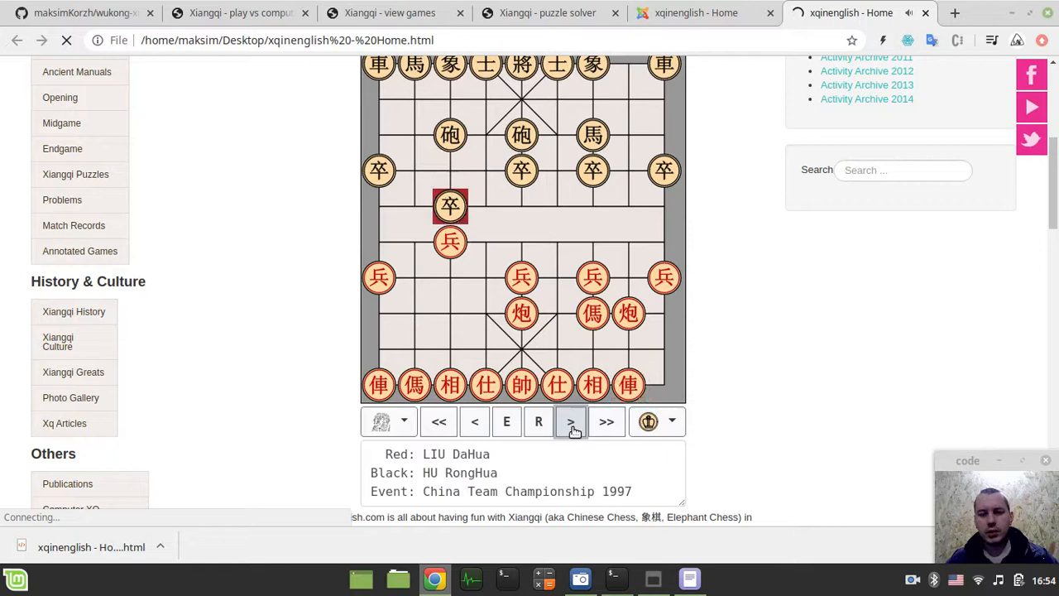
left_click(79, 12)
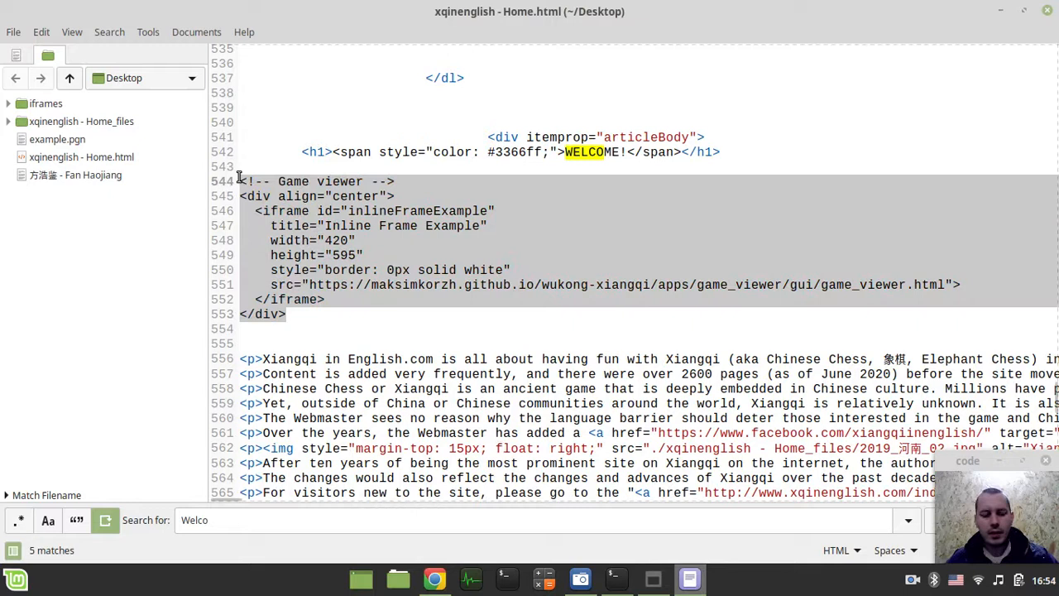
- Replace the Game viewer iframe snippet with the Puzzle solver embed and save
left_click(1023, 11)
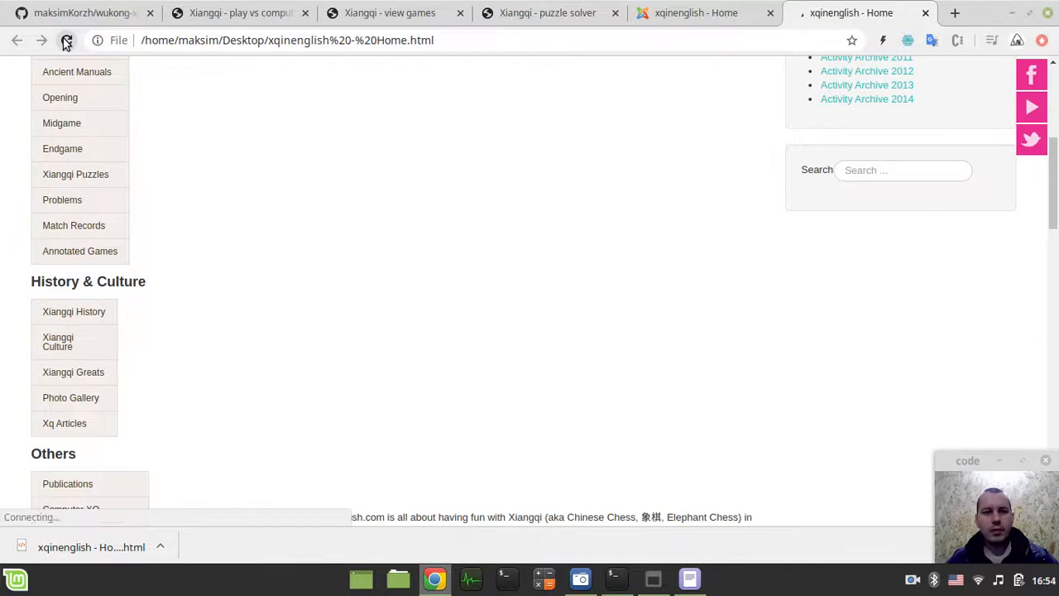
- Reload the home page and scroll to the puzzle solver showing puzzle #2, mate in 1
left_click(66, 40)
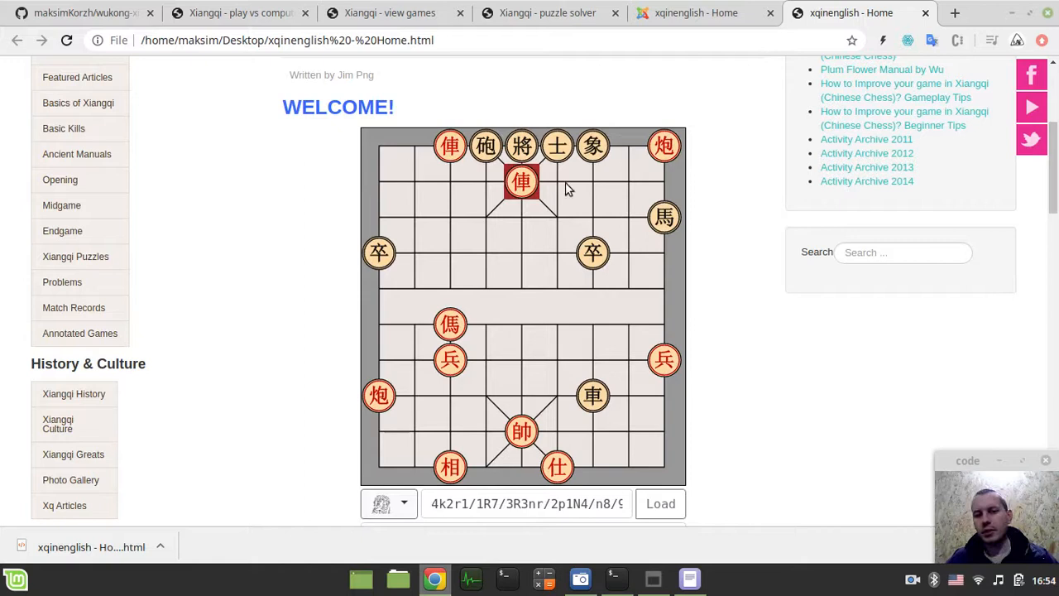
scroll("down", 3)
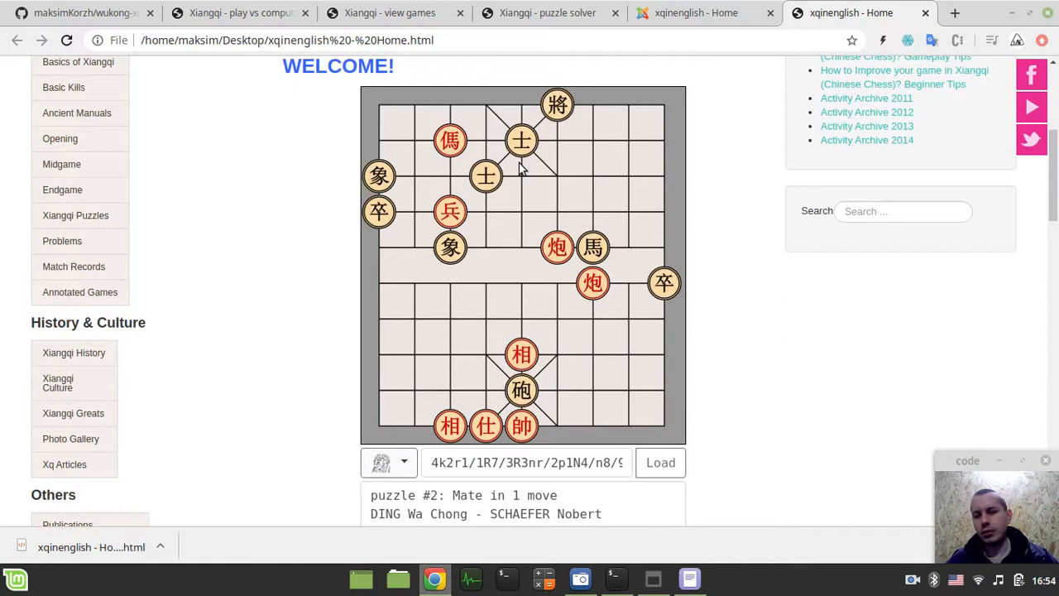
scroll("down", 3)
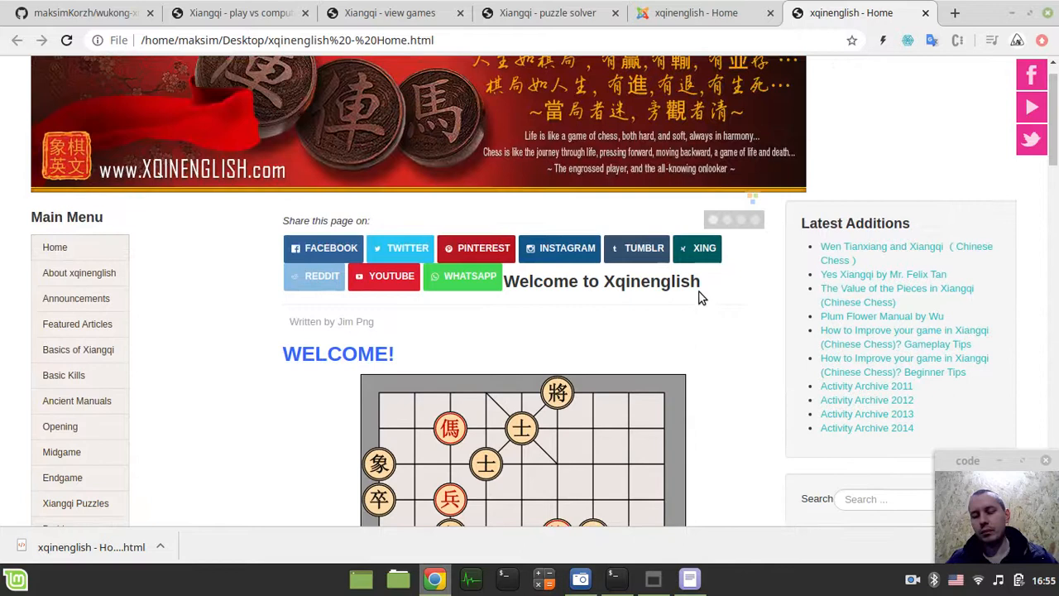
scroll("down", 3)
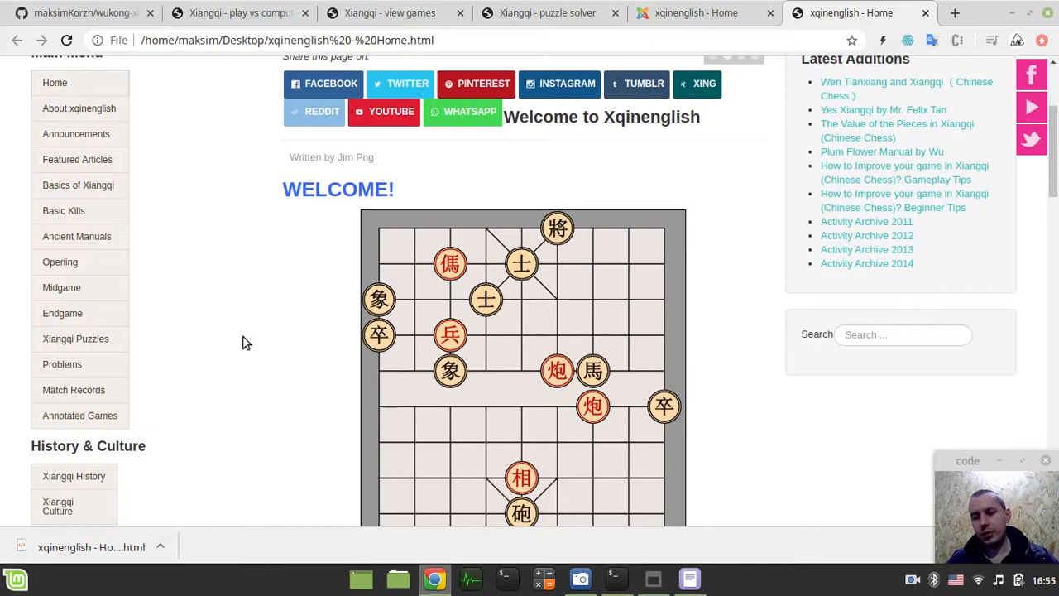
mouse_move(336, 330)
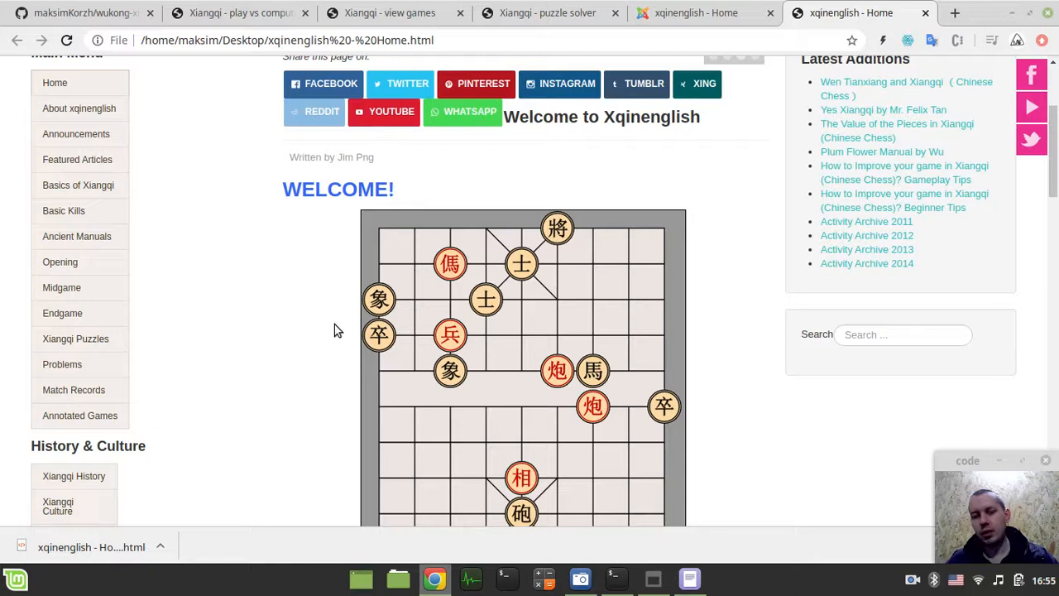
mouse_move(329, 269)
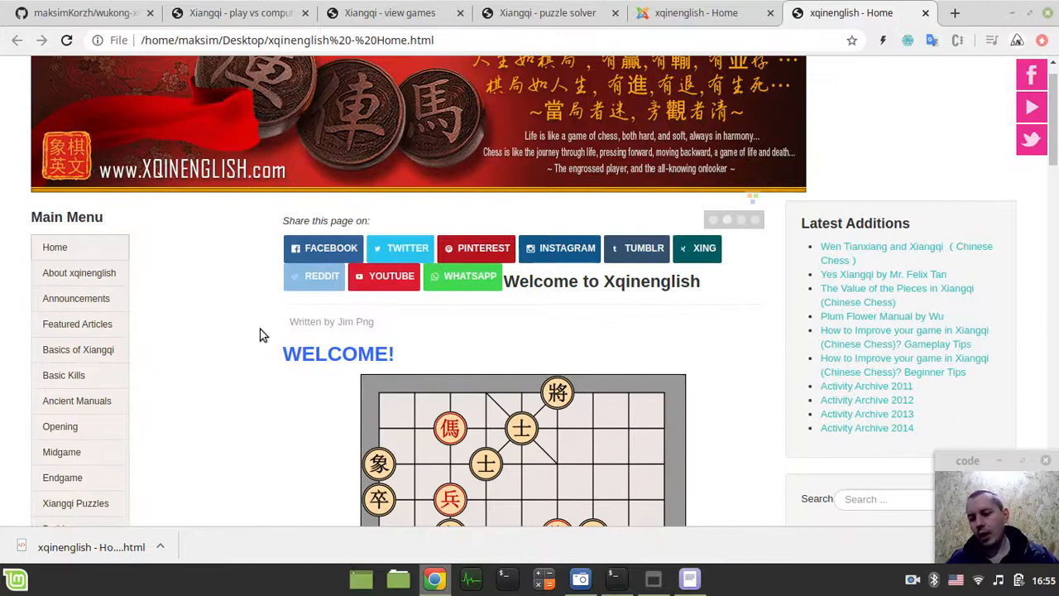
scroll("down", 3)
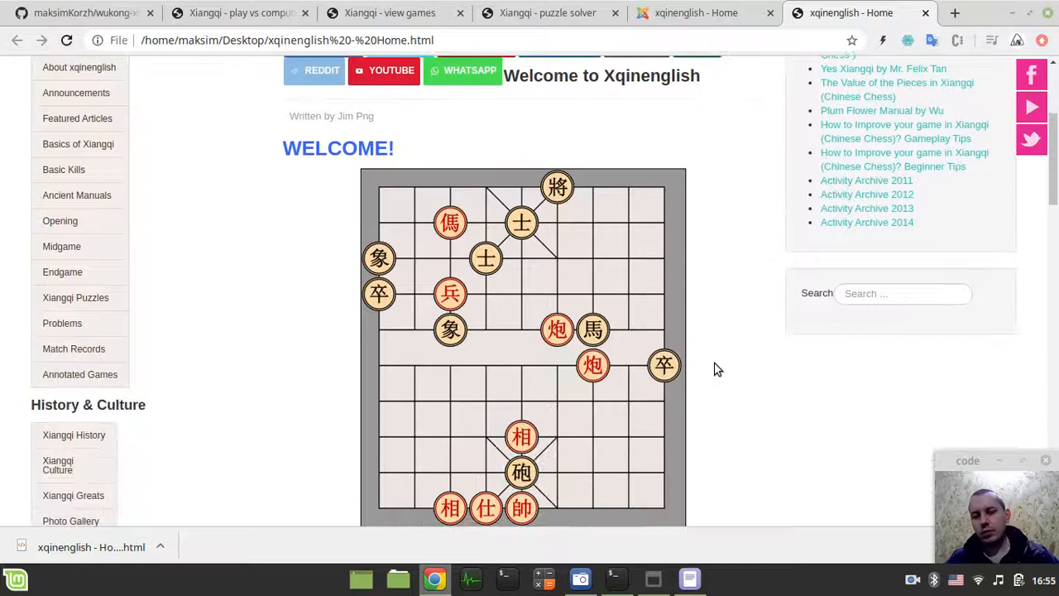
scroll("down", 3)
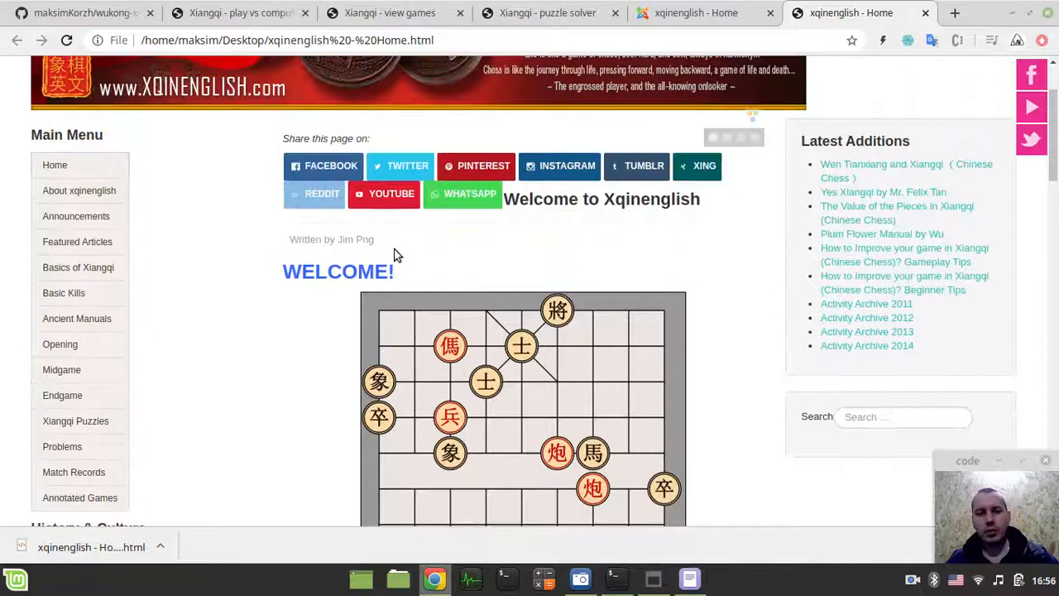
scroll("down", 3)
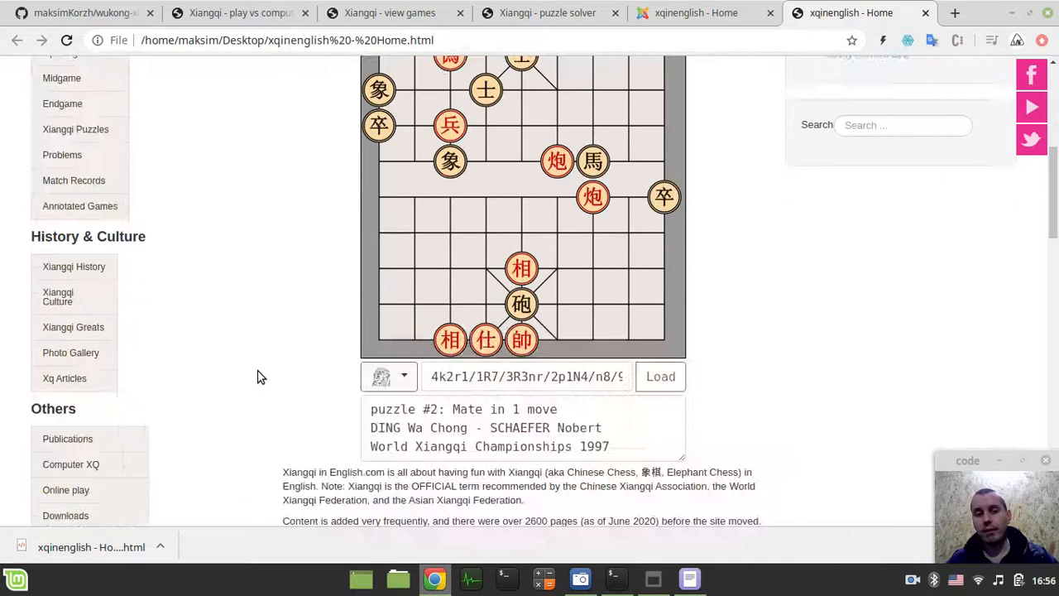
scroll("up", 3)
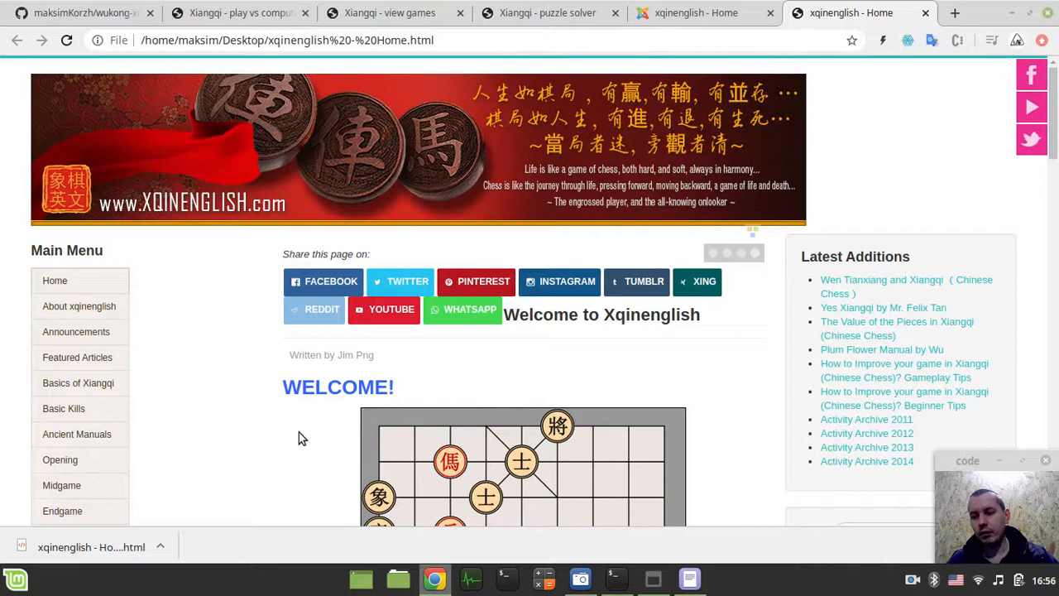